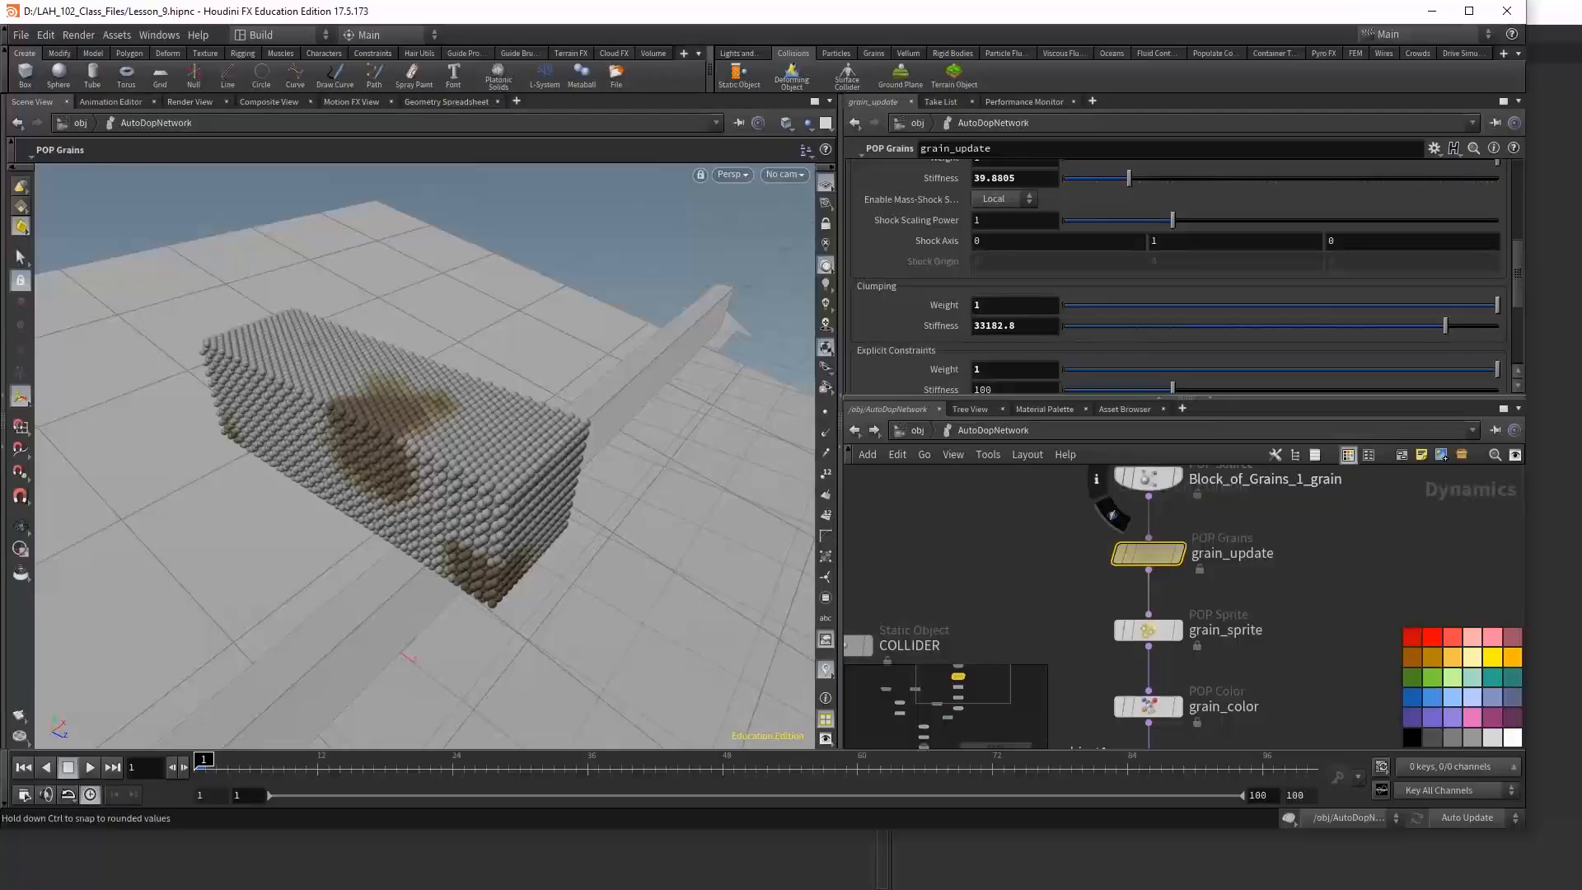
# Step: Scrub the deep snow render in Nuke, then widen efit1's Source Max and play the grain simulation
pyautogui.click(89, 766)
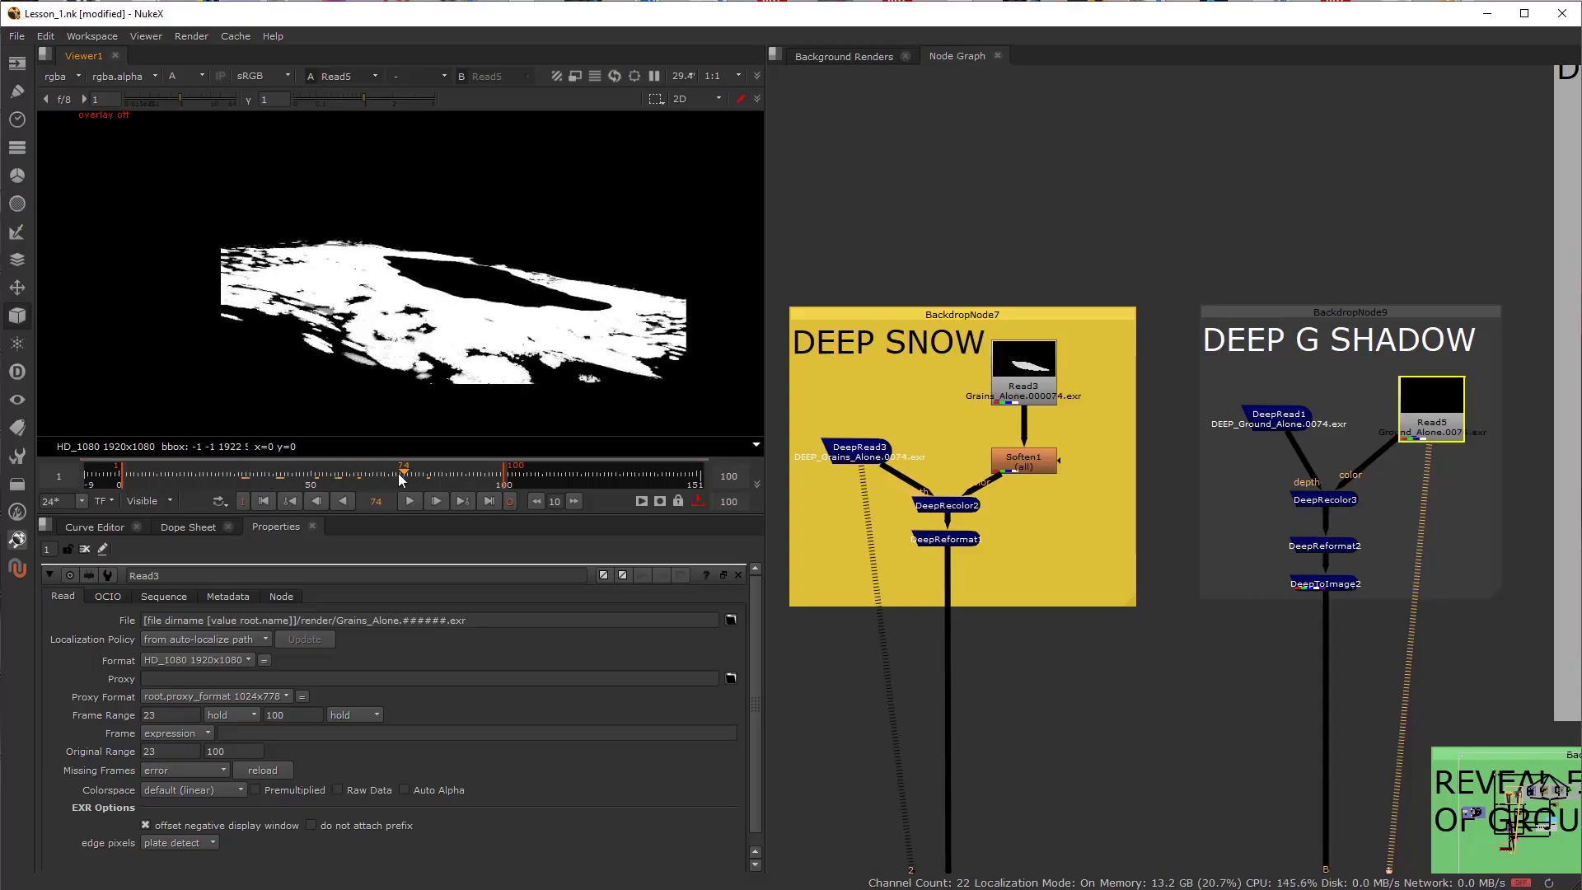
pyautogui.moveTo(402, 476); pyautogui.dragTo(338, 475)
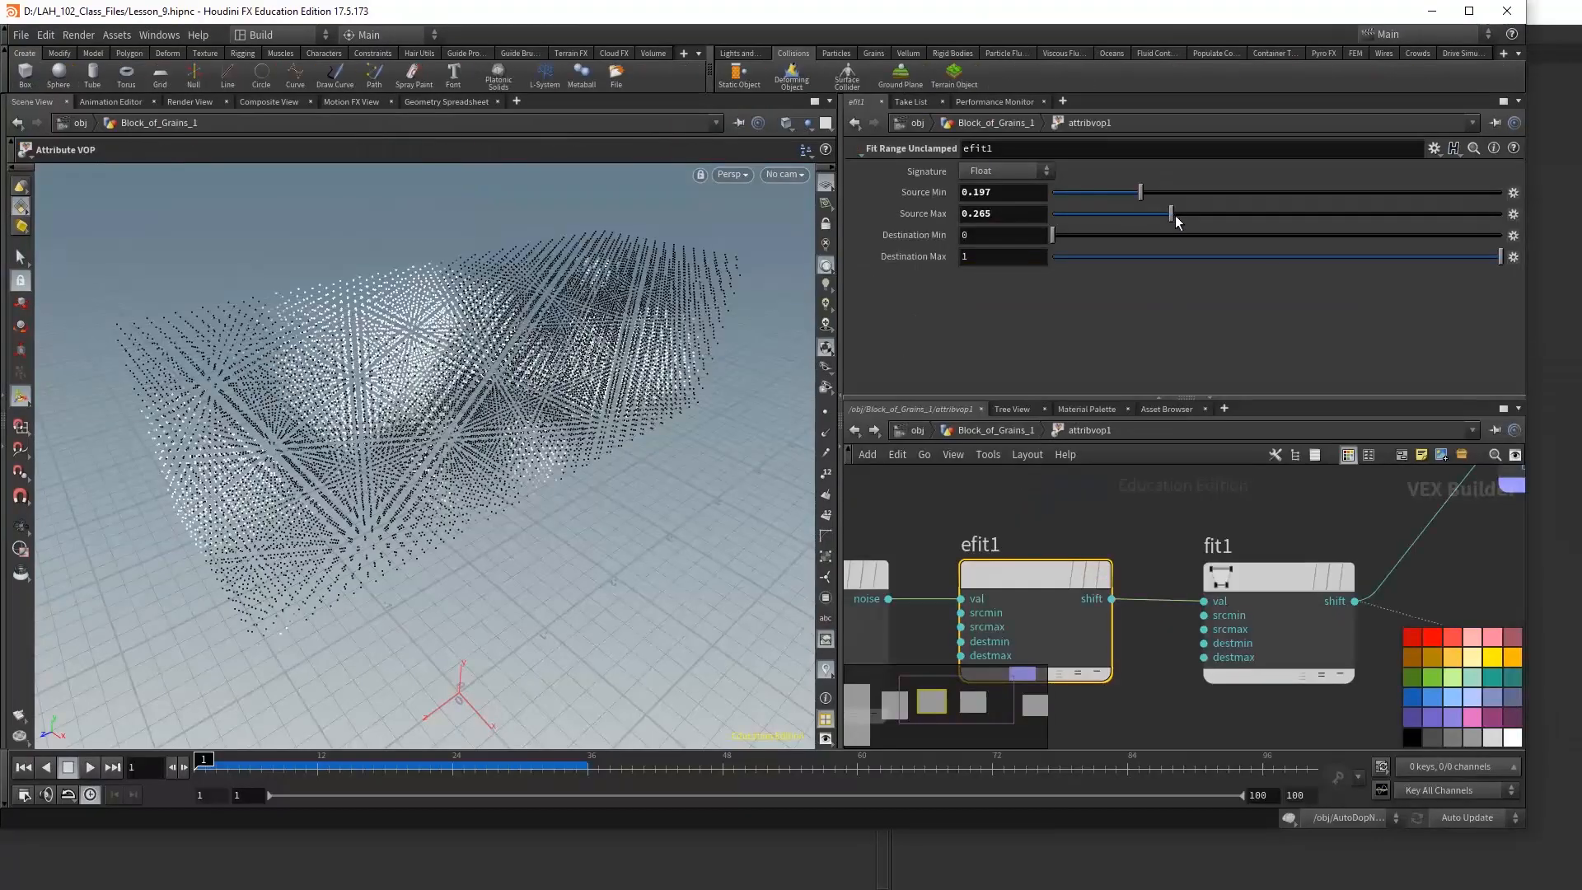
pyautogui.moveTo(1171, 213); pyautogui.dragTo(1241, 213)
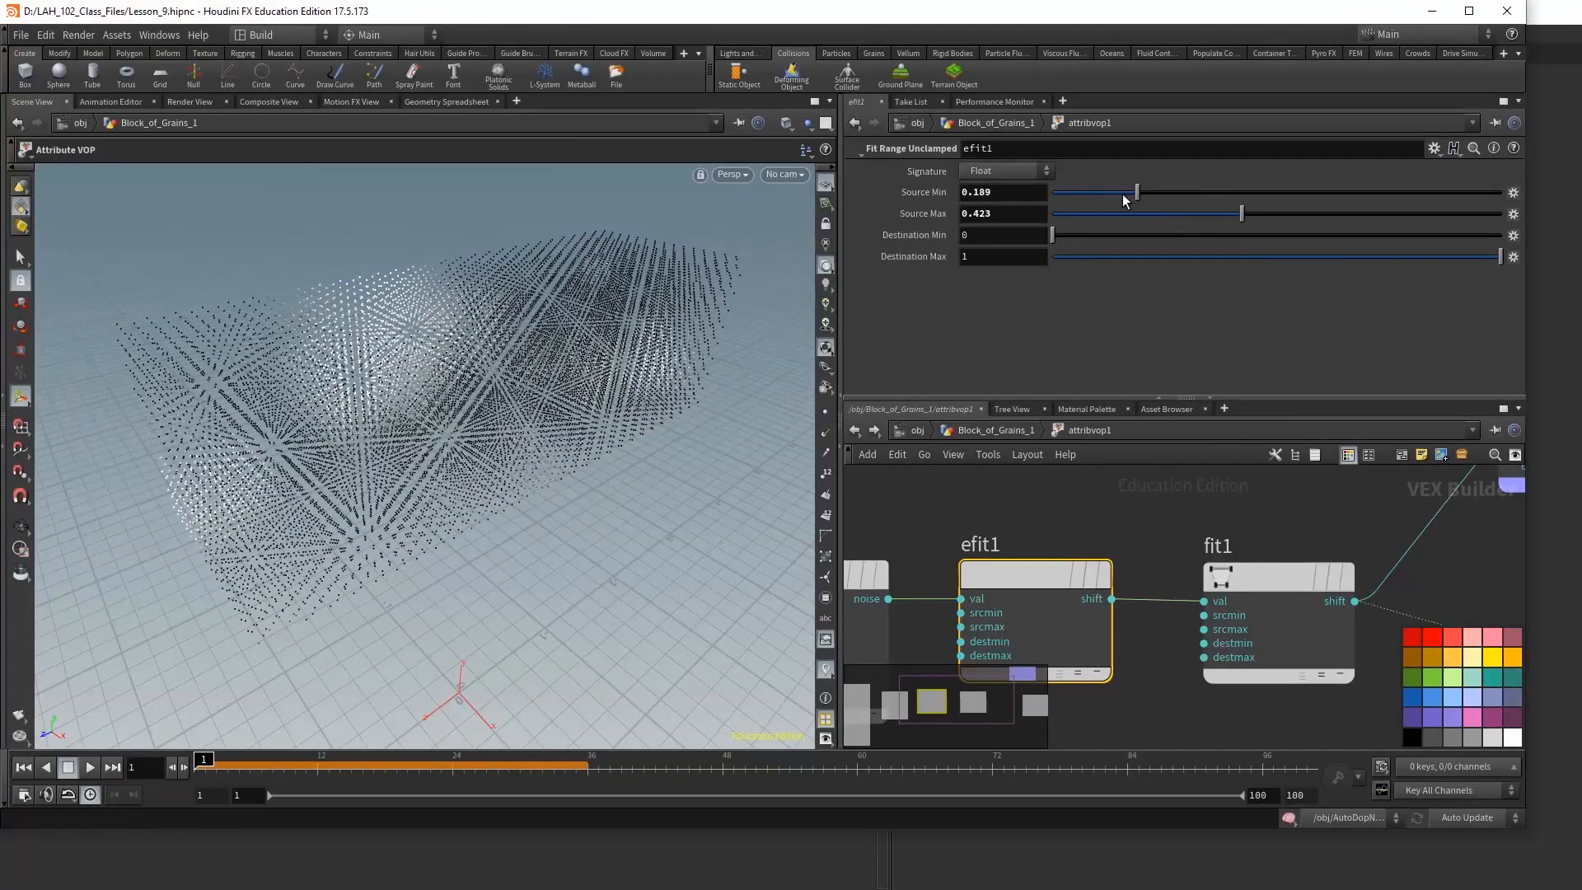
pyautogui.click(90, 768)
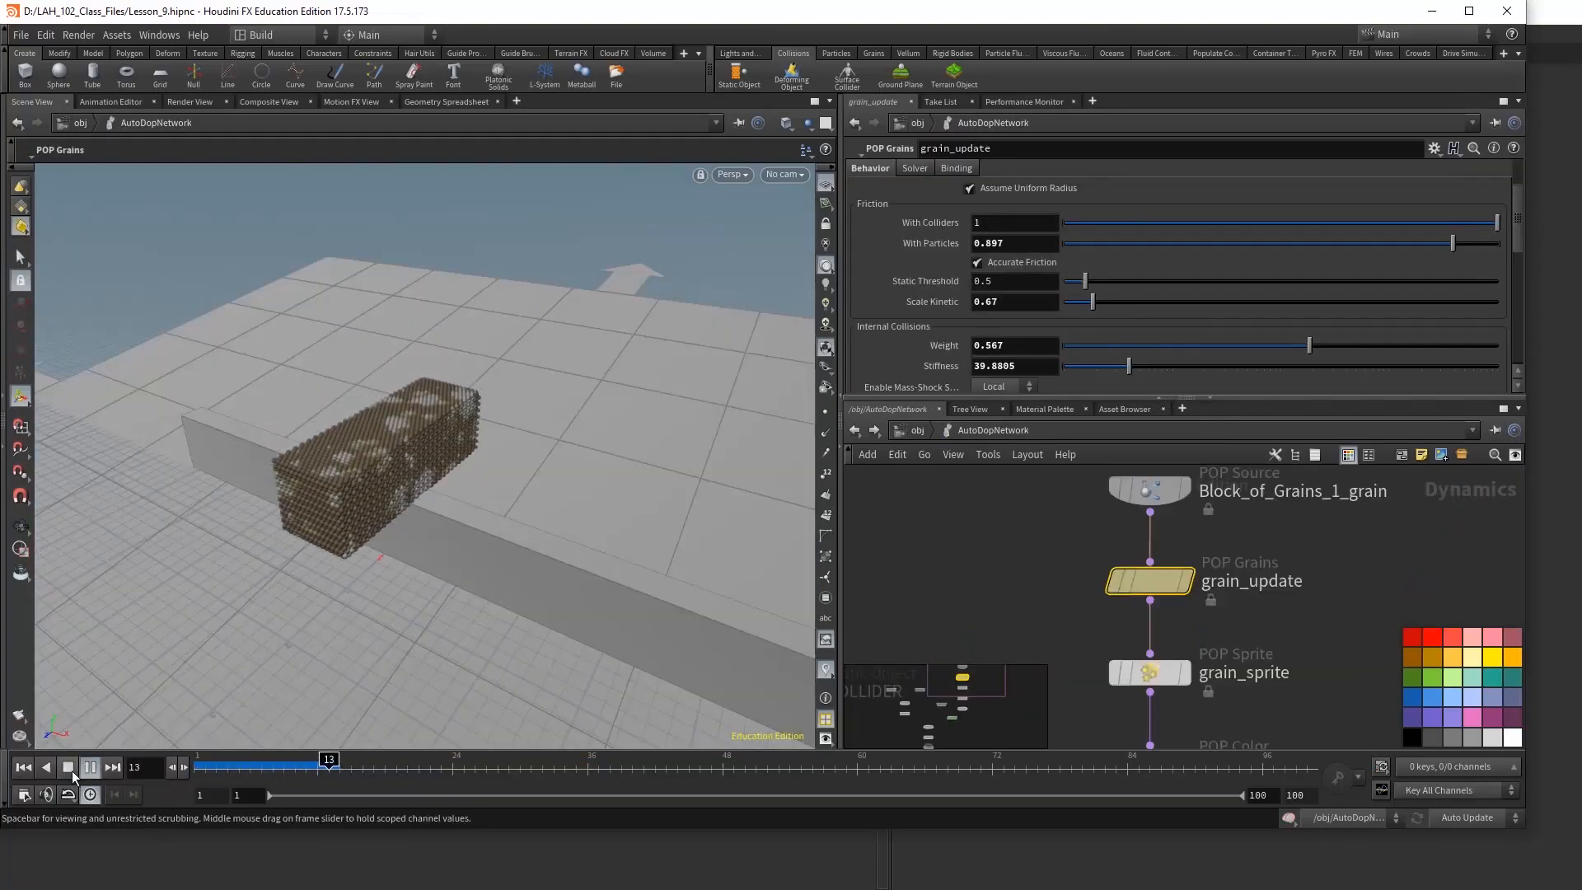
# Step: Bring up Grains_Alone_Mantra's parameter interface editor and scroll to its Deep Output parameters
pyautogui.click(90, 767)
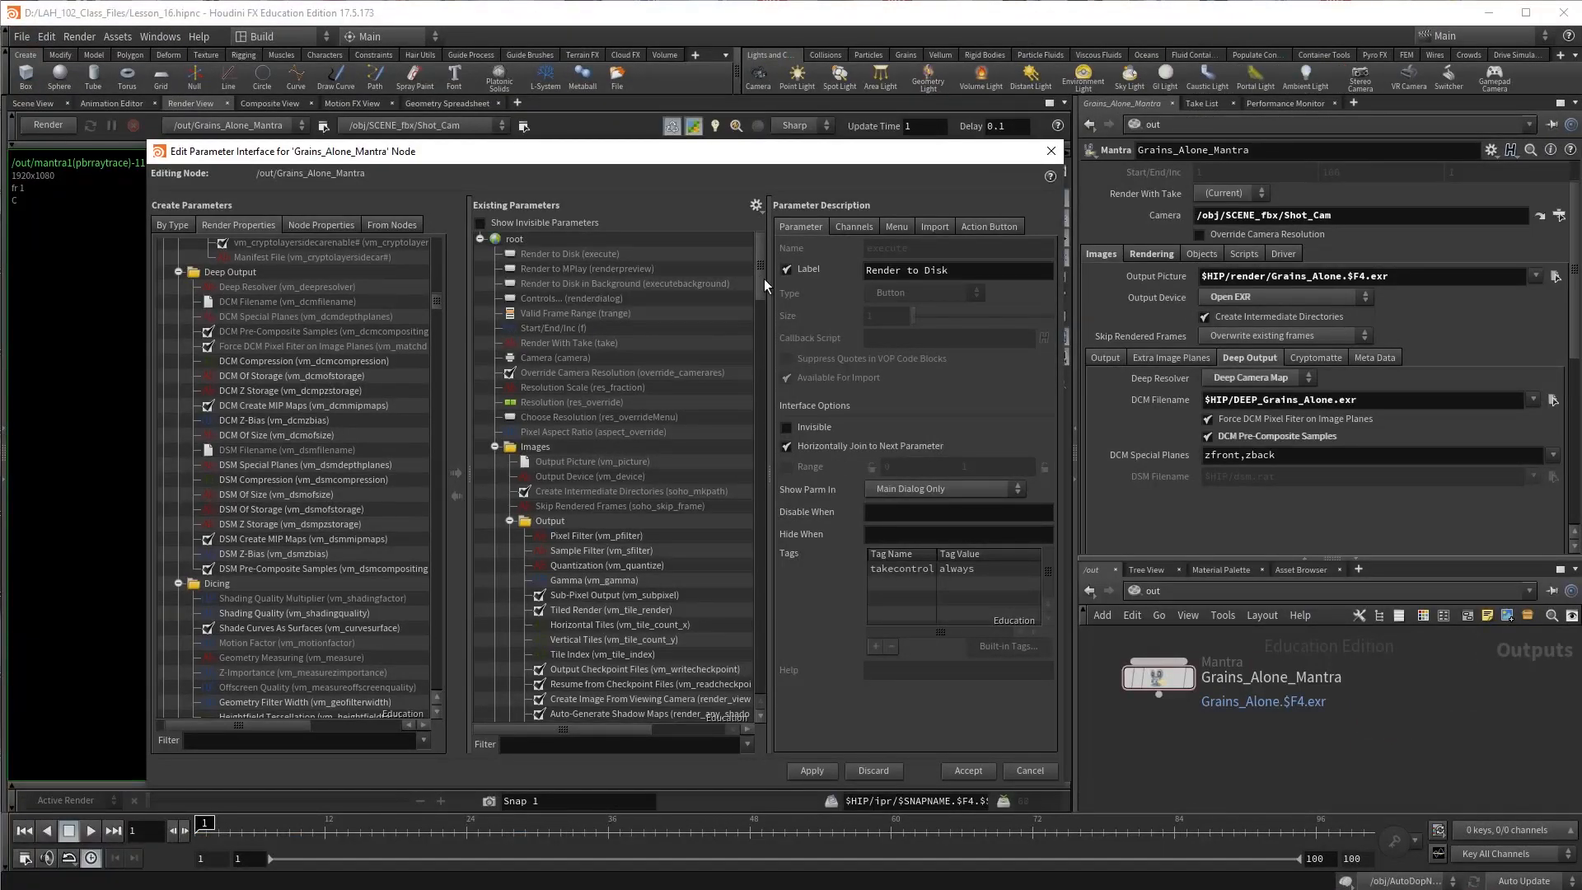
pyautogui.scroll(-3)
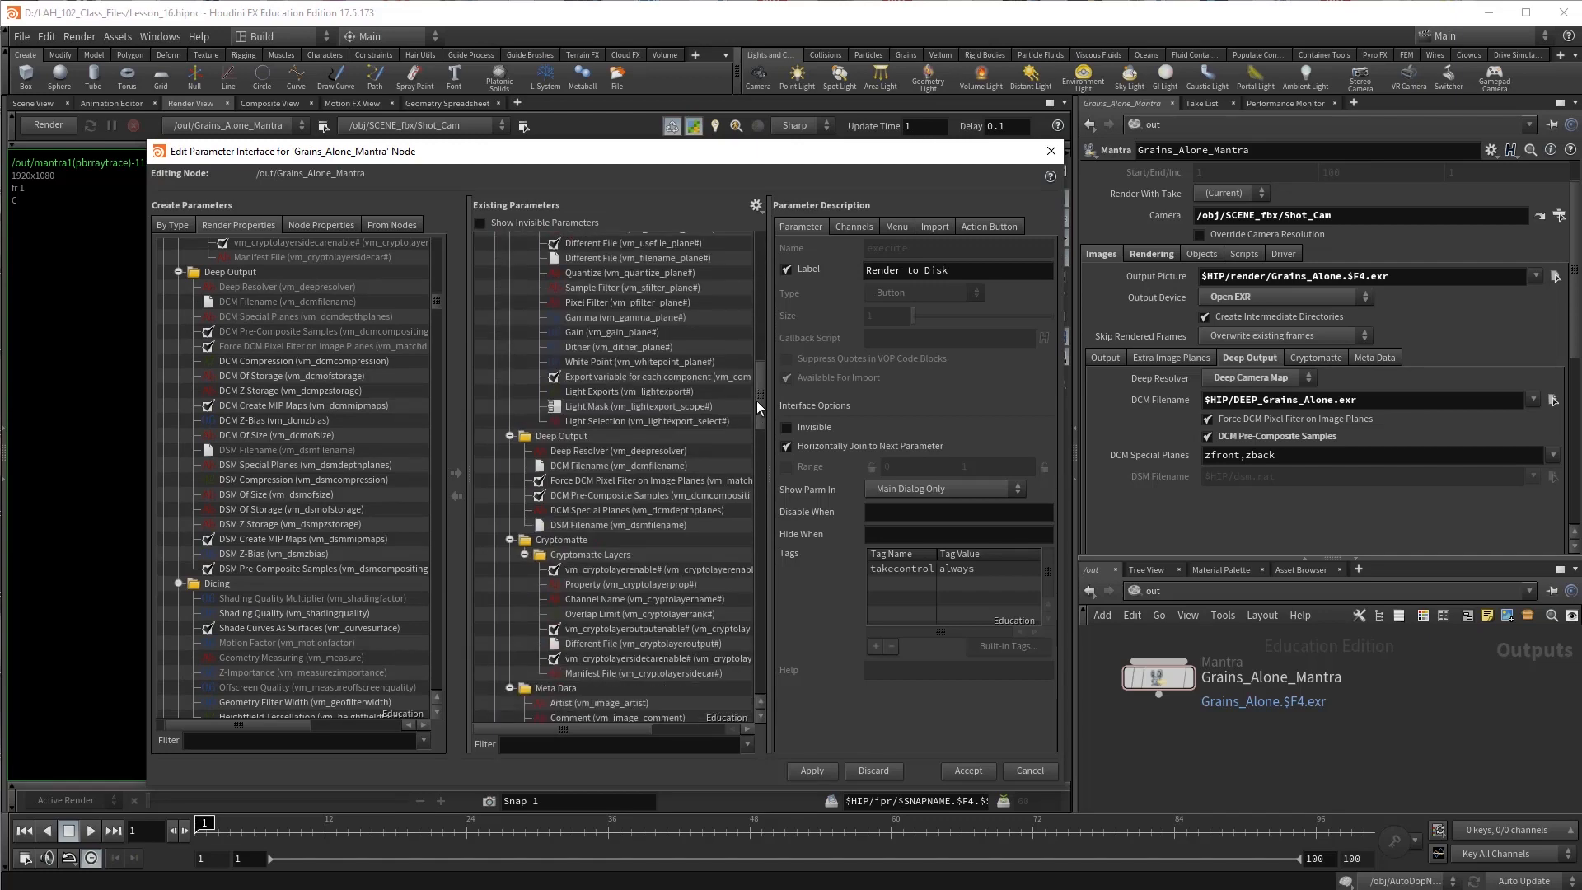